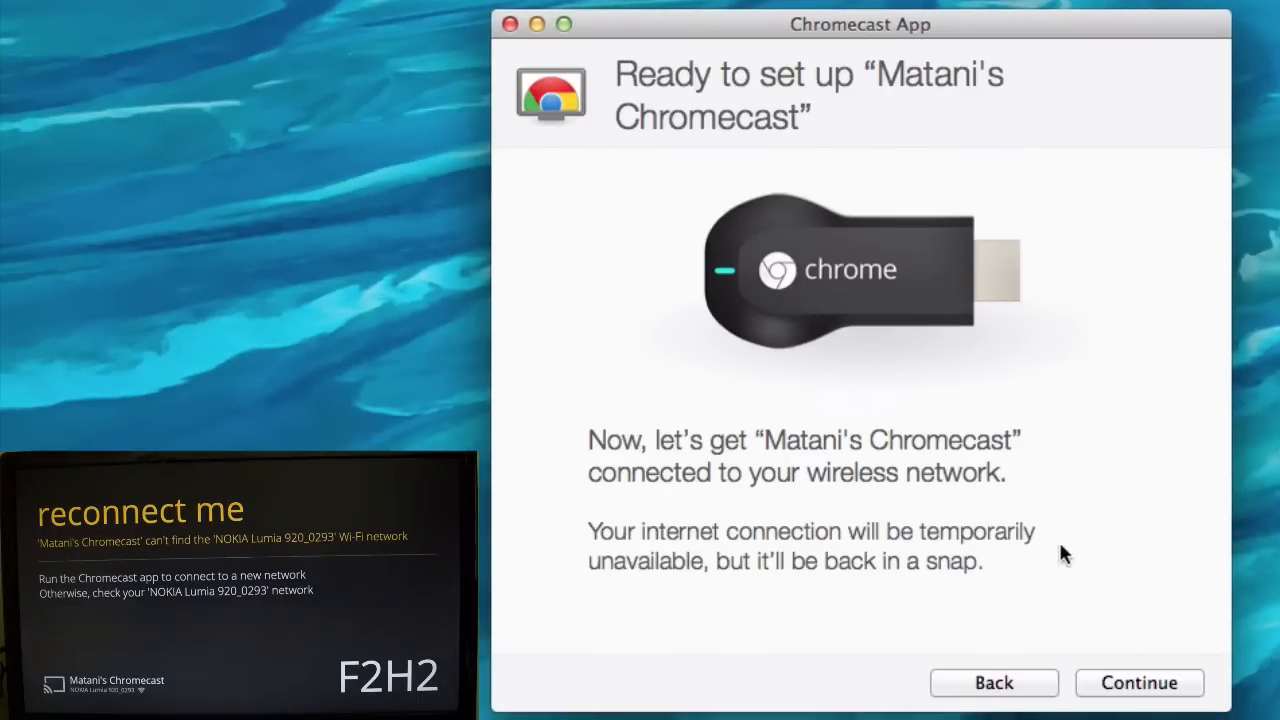
Move past the intro and accept United Kingdom as the country
{"action": "left_click", "coordinate": [1140, 683]}
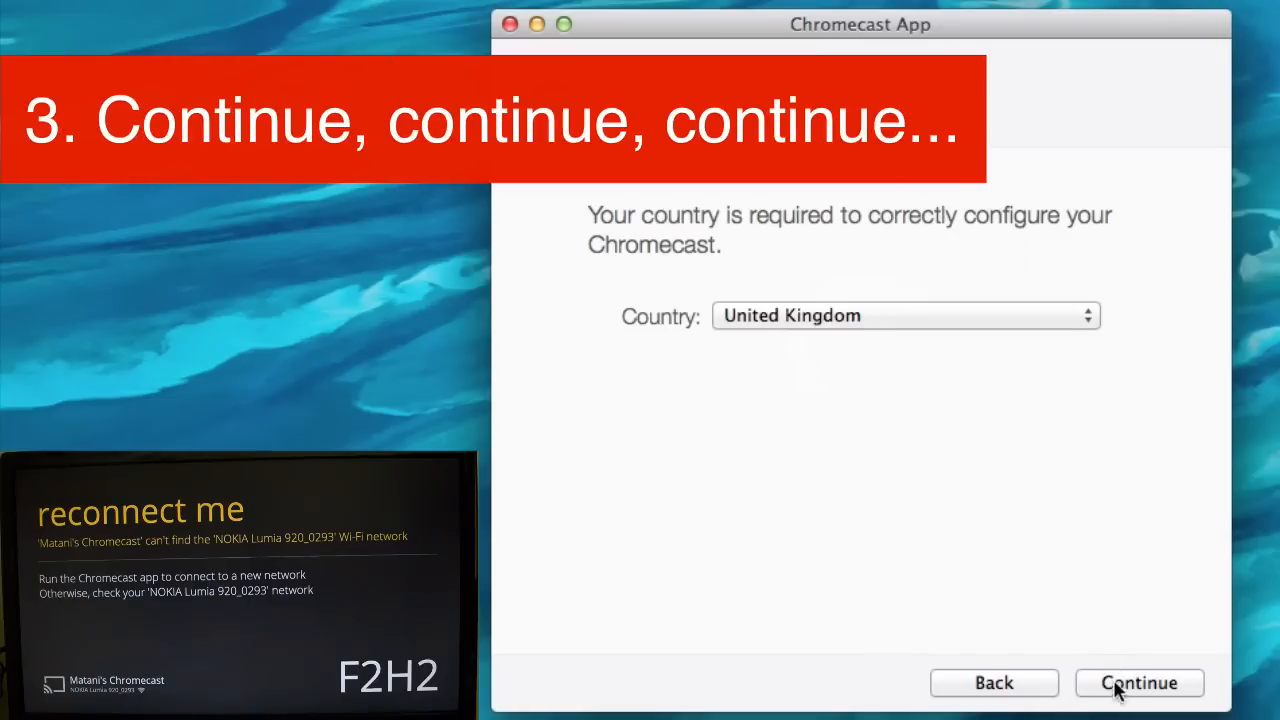
{"action": "left_click", "coordinate": [1139, 683]}
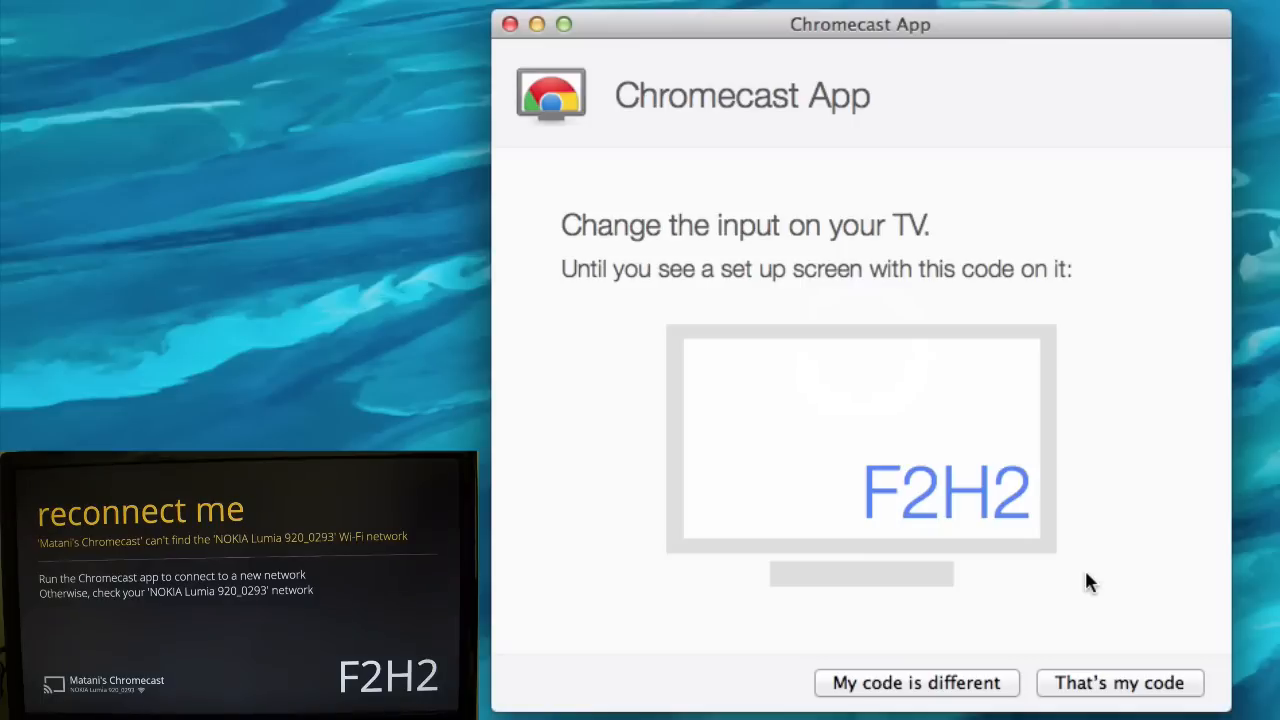
{"action": "mouse_move", "coordinate": [1123, 691]}
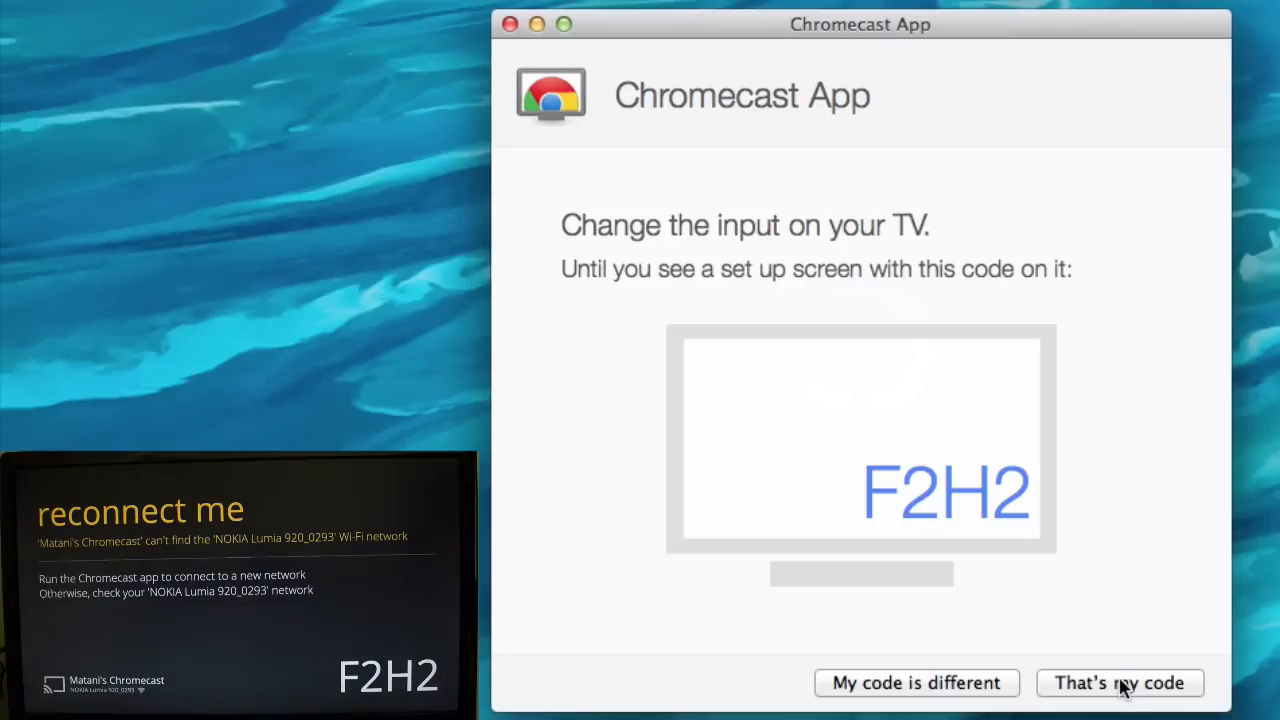
Confirm TV code F2H2 and select Wi-Fi network 4CF7A6
{"action": "left_click", "coordinate": [1120, 683]}
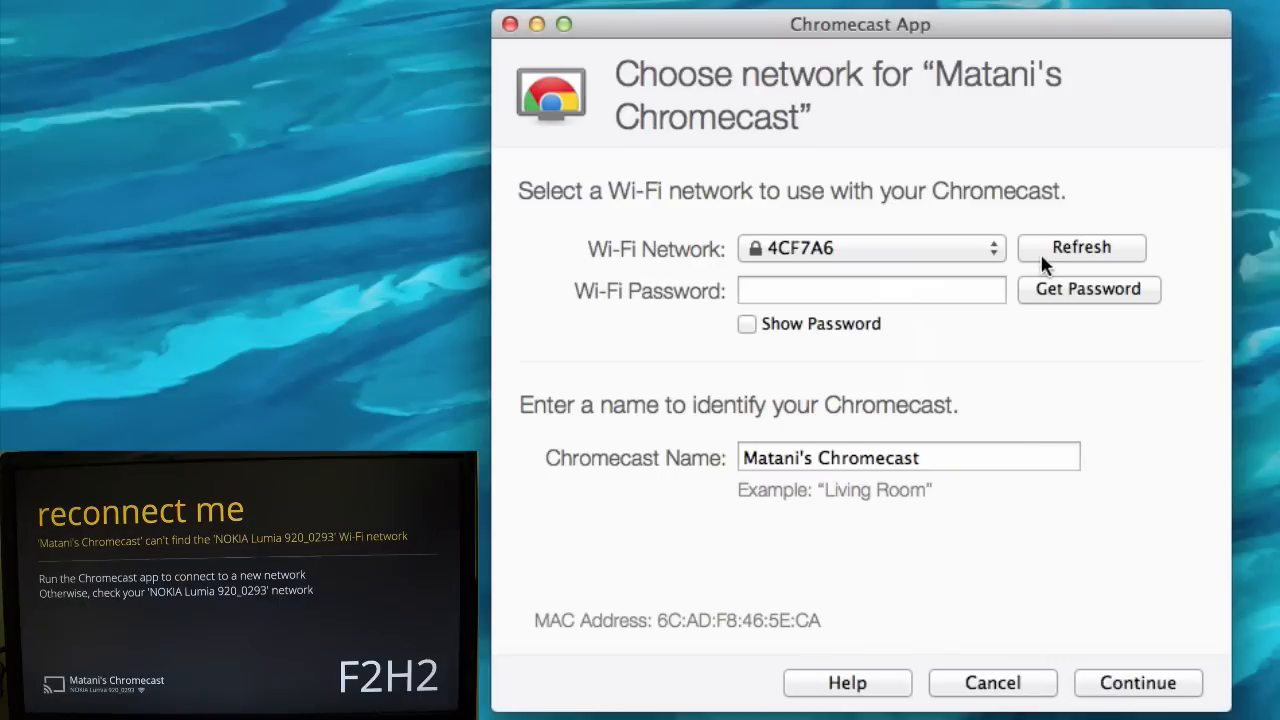
{"action": "left_click", "coordinate": [872, 248]}
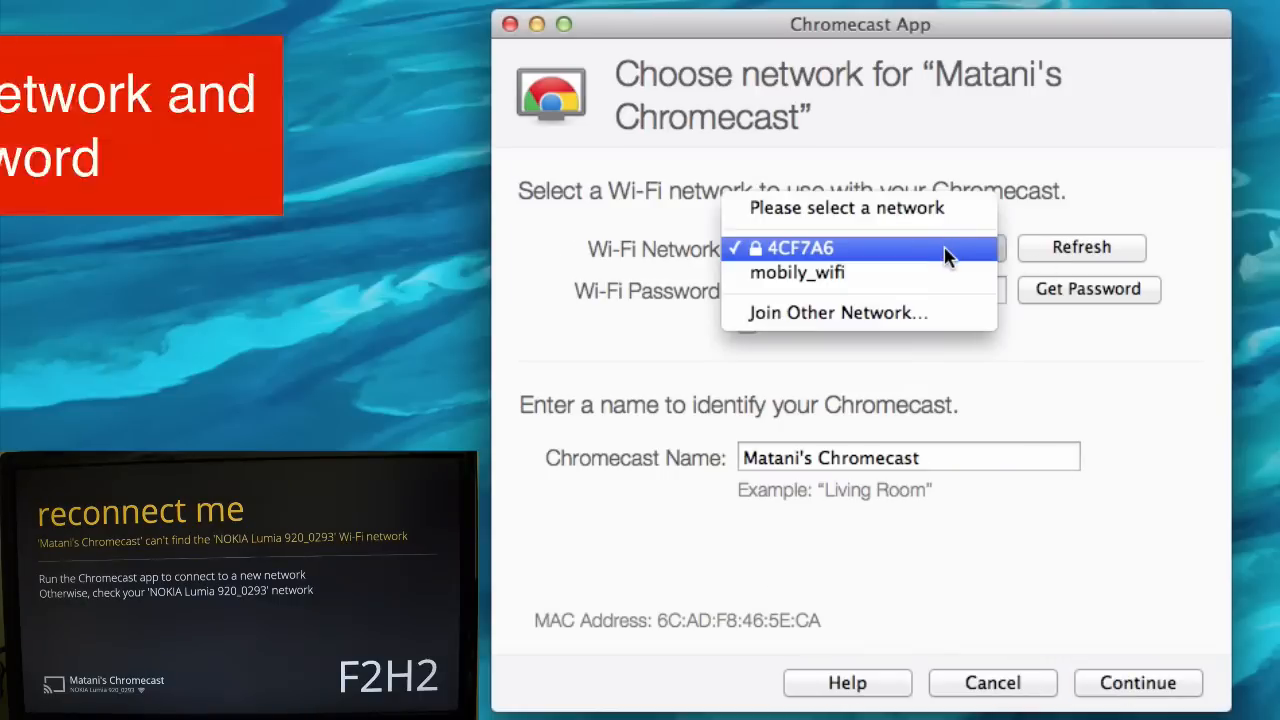
{"action": "left_click", "coordinate": [800, 248]}
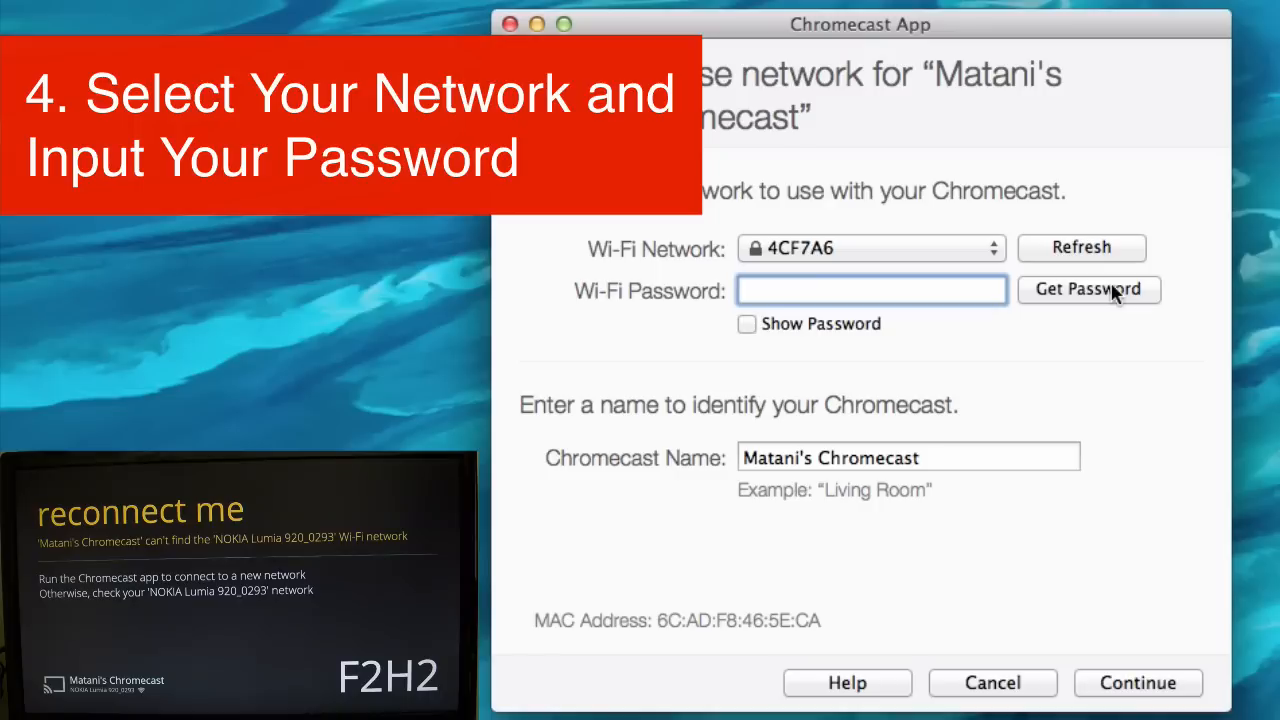
{"action": "left_click", "coordinate": [1088, 289]}
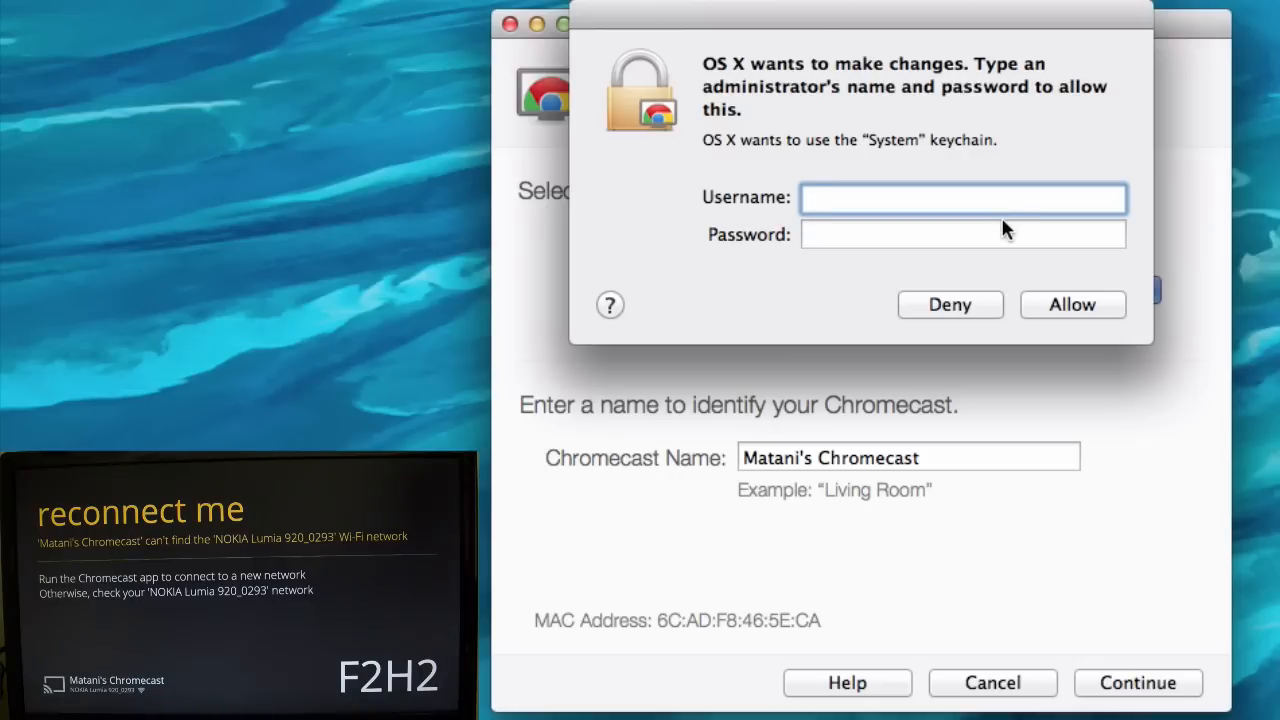
{"action": "type", "text": "Ameer M"}
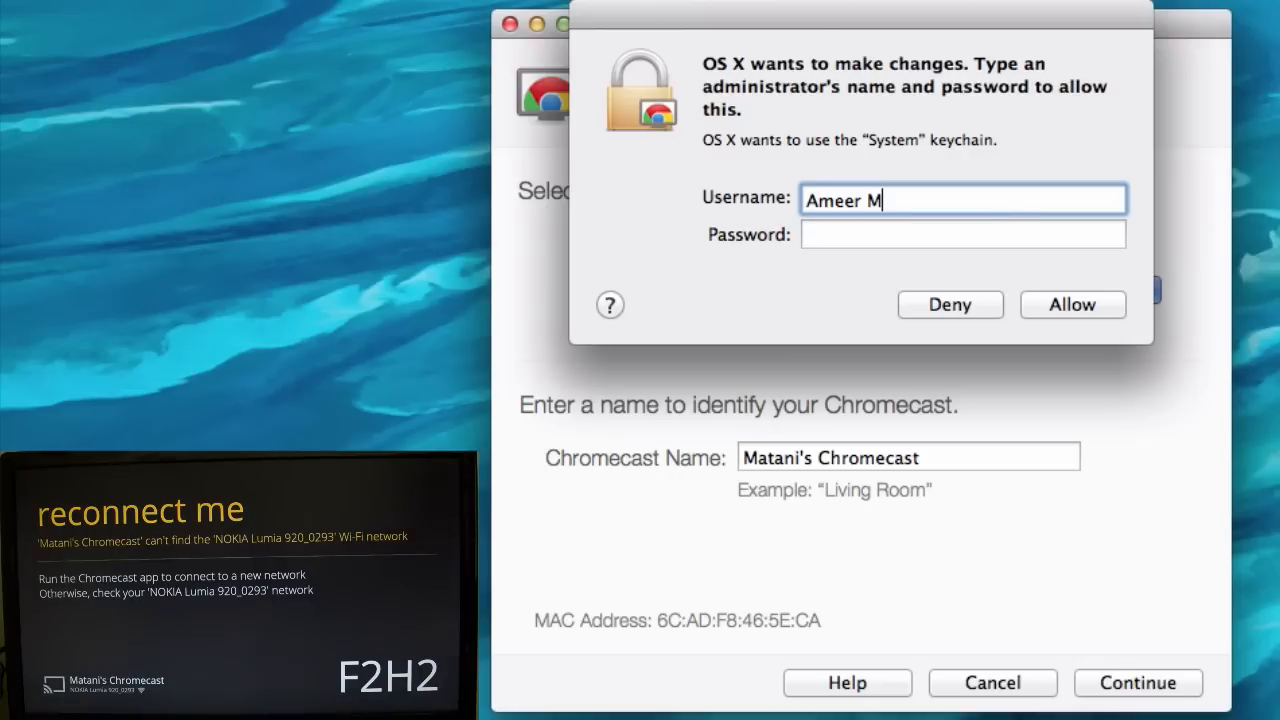
{"action": "type", "text": "atani"}
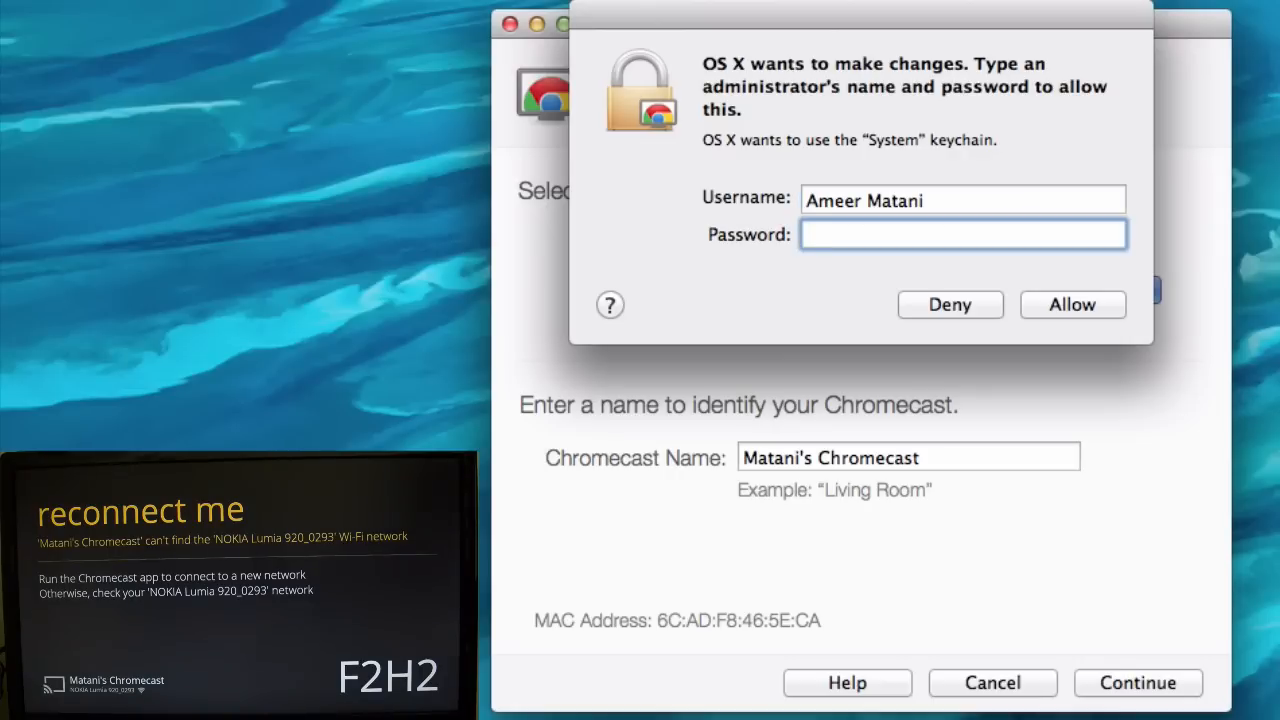
{"action": "left_click", "coordinate": [1072, 304]}
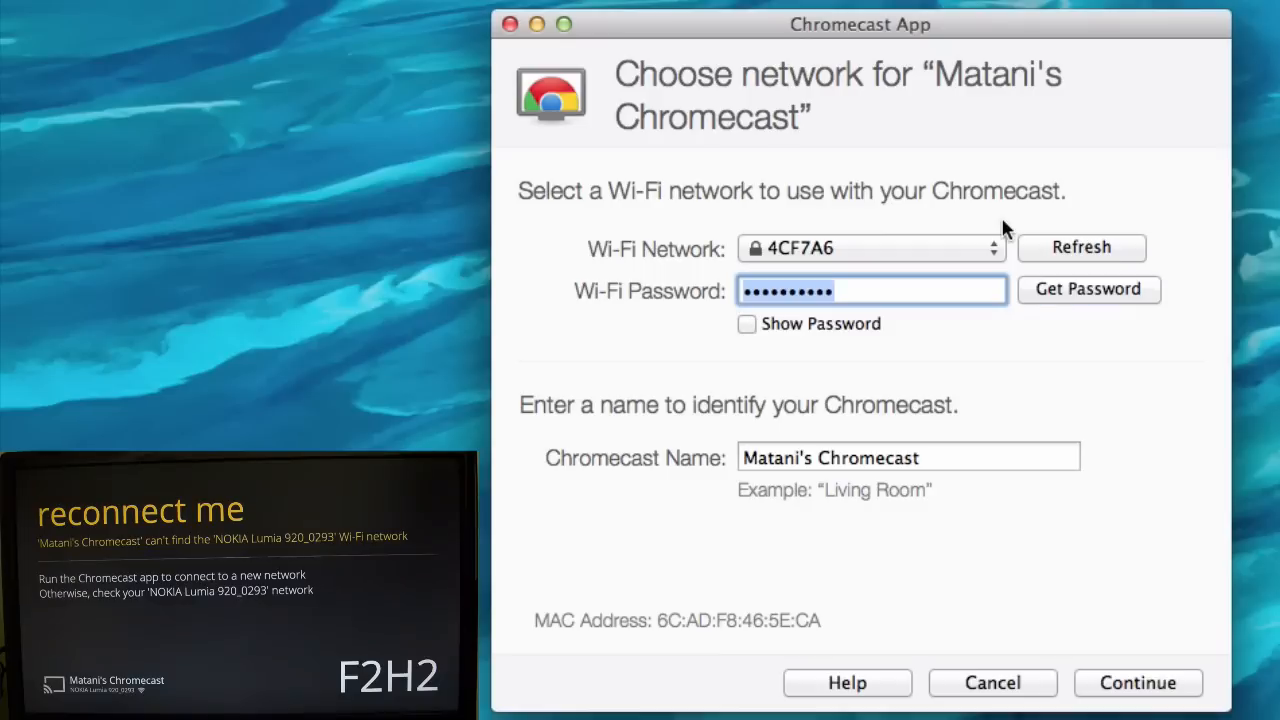
Submit the filled-in password so the Chromecast connects to 4CF7A6
{"action": "left_click", "coordinate": [870, 290]}
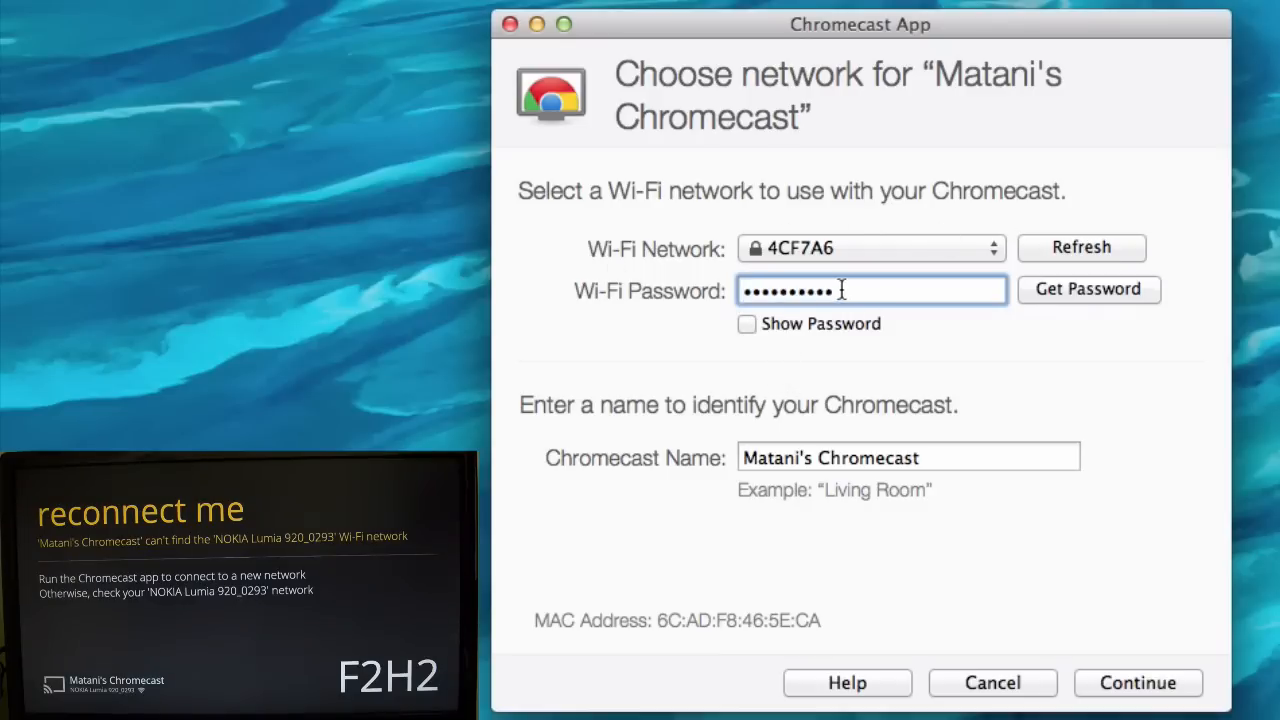
{"action": "left_click", "coordinate": [1134, 682]}
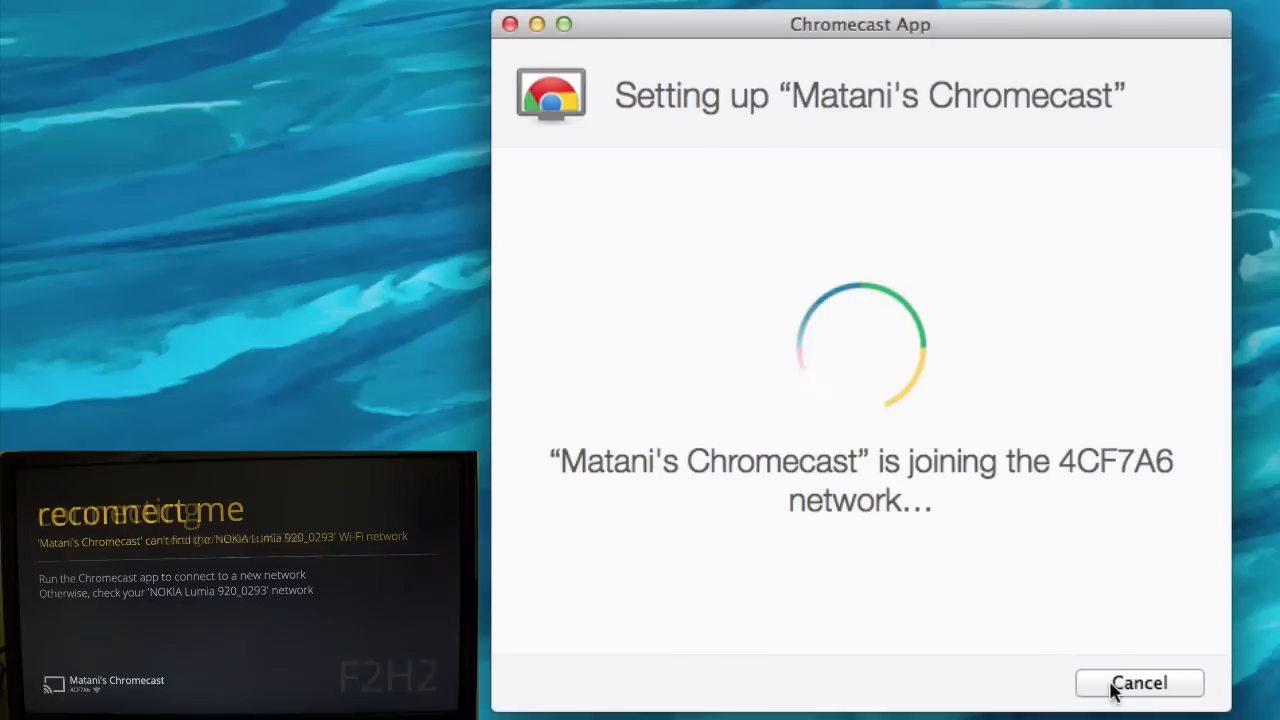